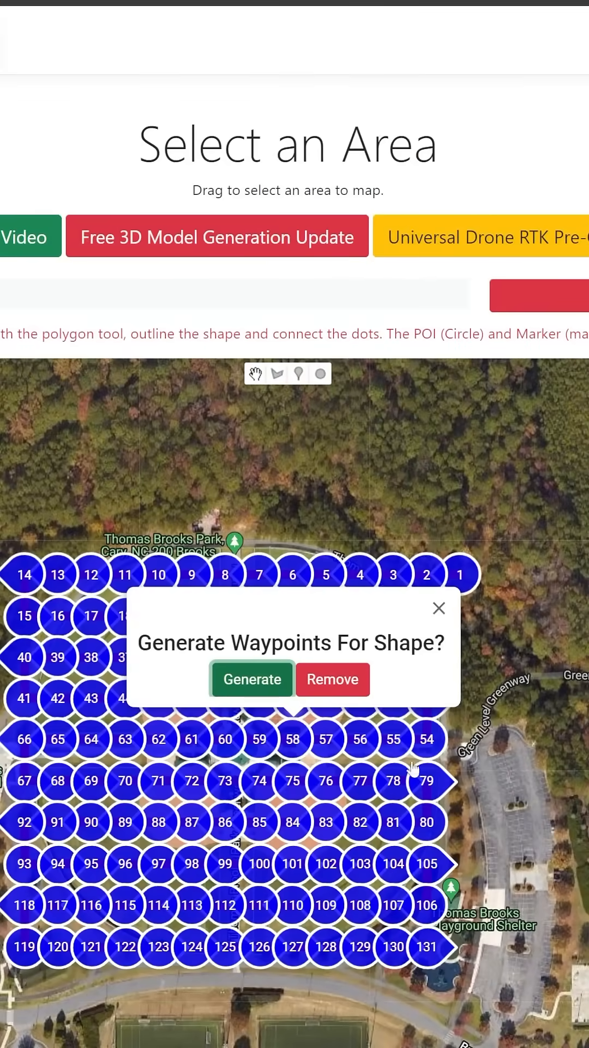
# Step: Confirm Generate in the 'Generate Waypoints For Shape?' popup to create the waypoint grid
pyautogui.click(252, 679)
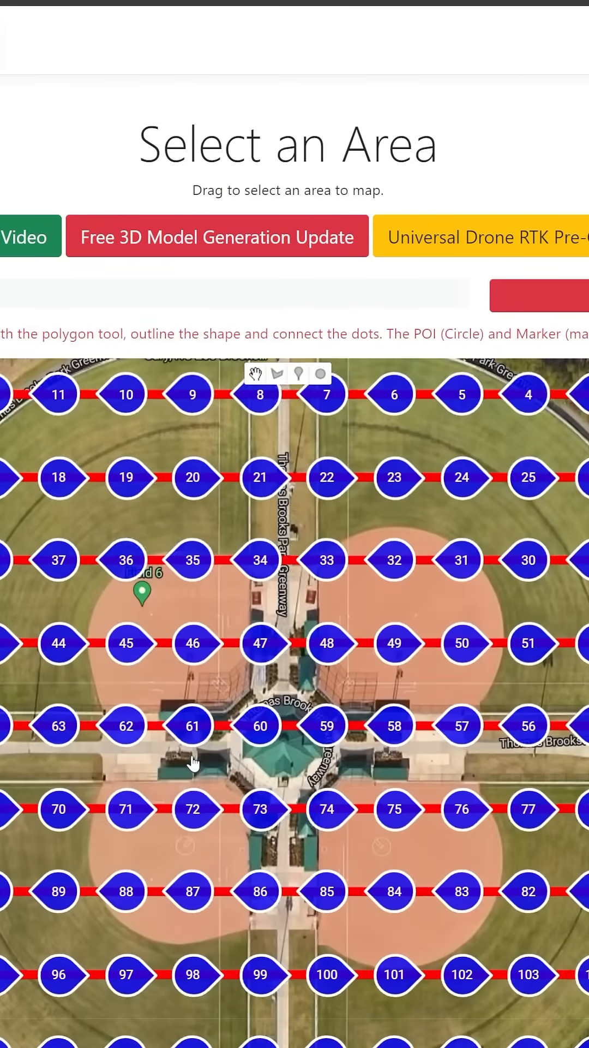